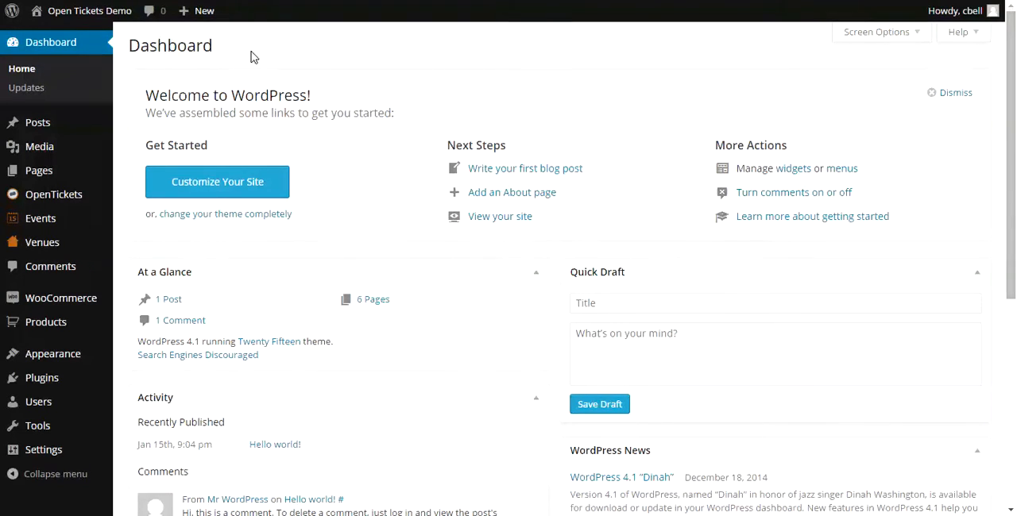
pyautogui.moveTo(267, 332)
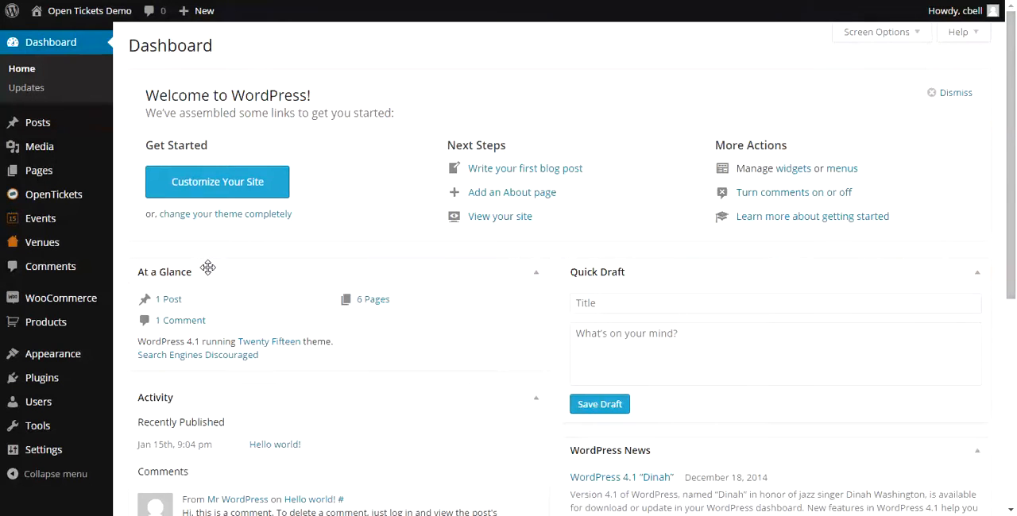
pyautogui.moveTo(112, 220)
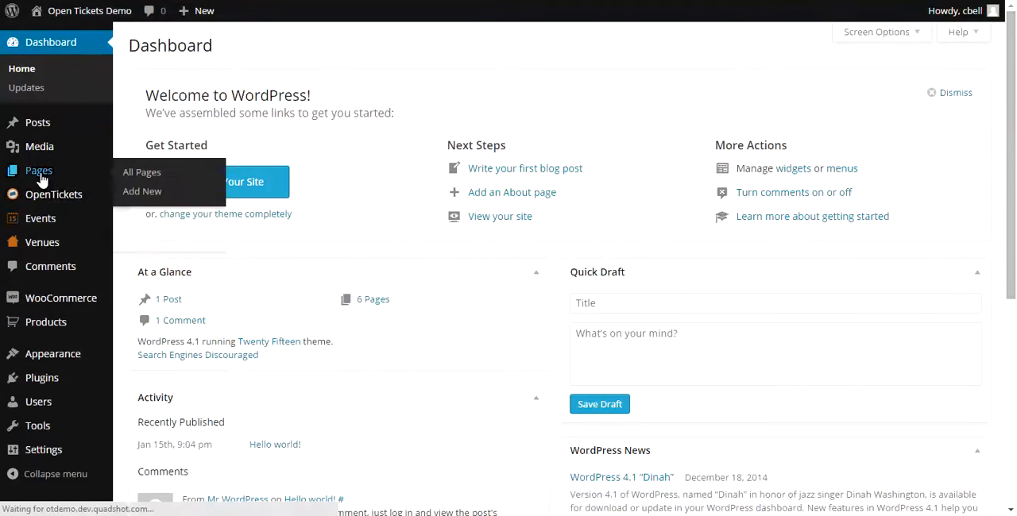
# - Review the six published pages in the Pages list and begin adding a new one
pyautogui.click(142, 172)
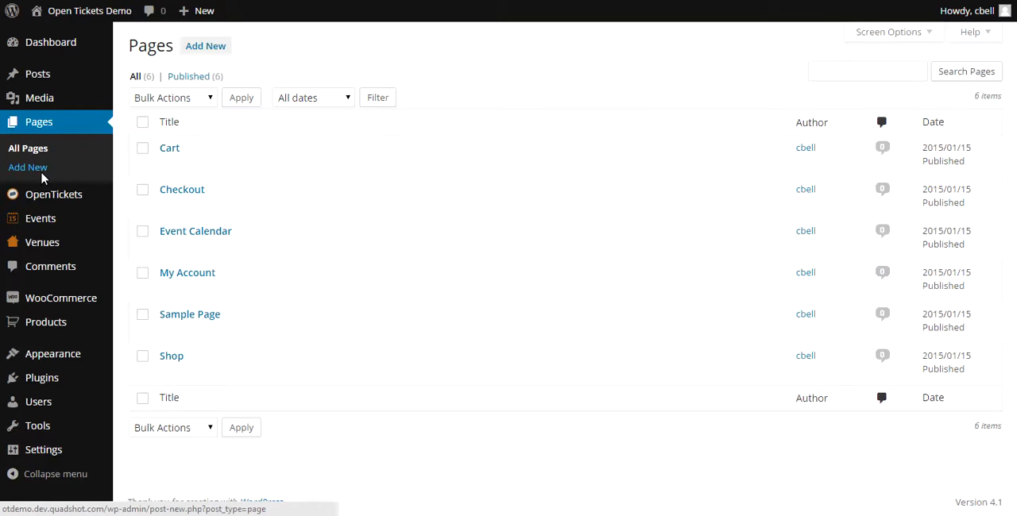
pyautogui.moveTo(132, 267)
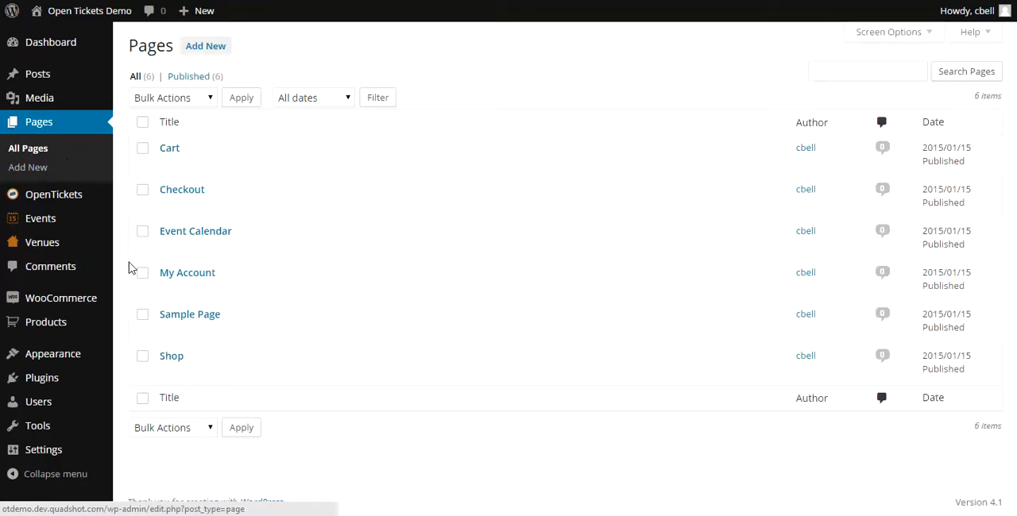
pyautogui.moveTo(168, 148)
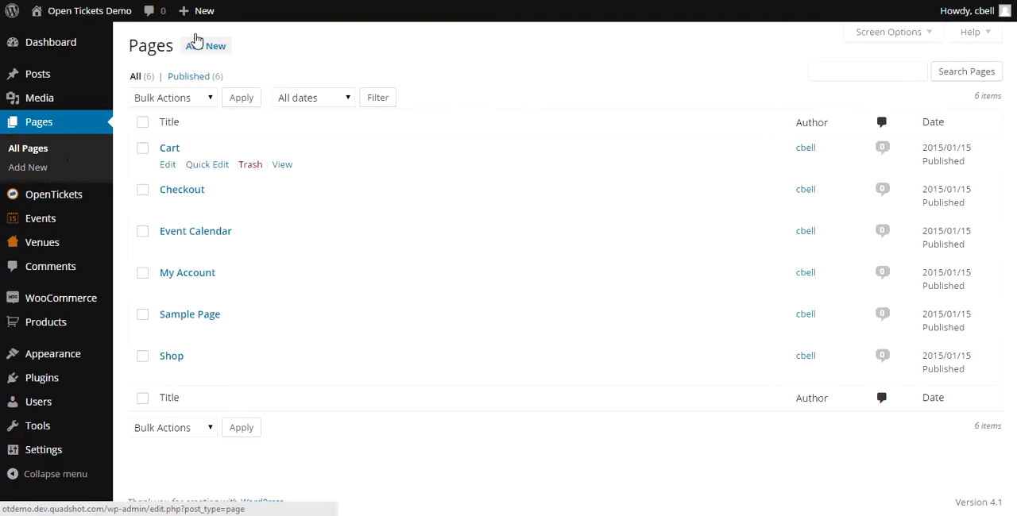
pyautogui.click(206, 44)
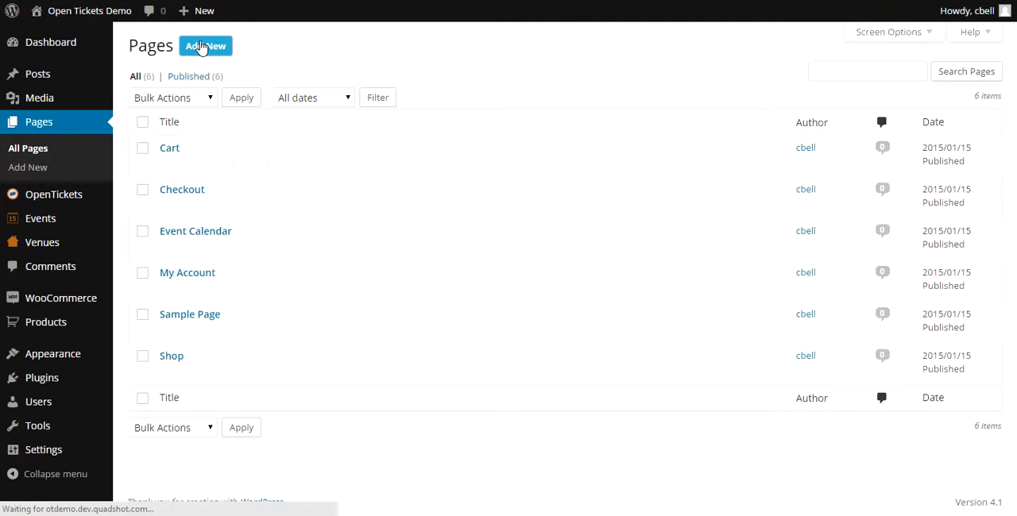
# - Title the new page 'Home' and publish it
pyautogui.click(205, 45)
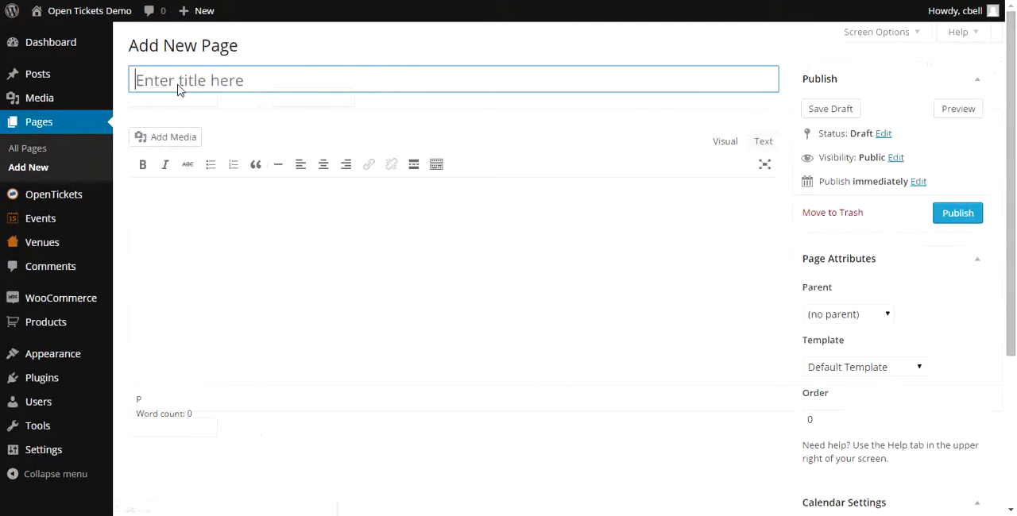
pyautogui.write('Ho')
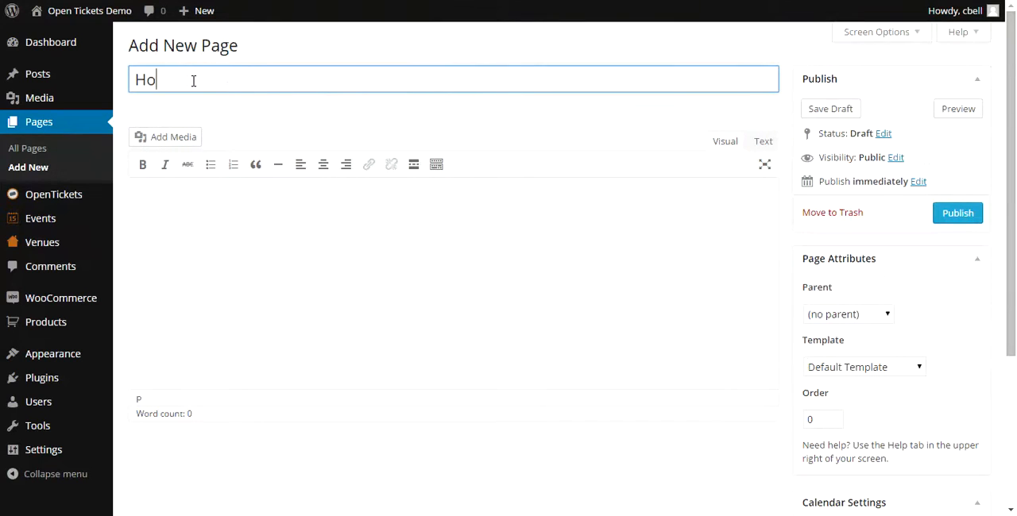
pyautogui.write('me')
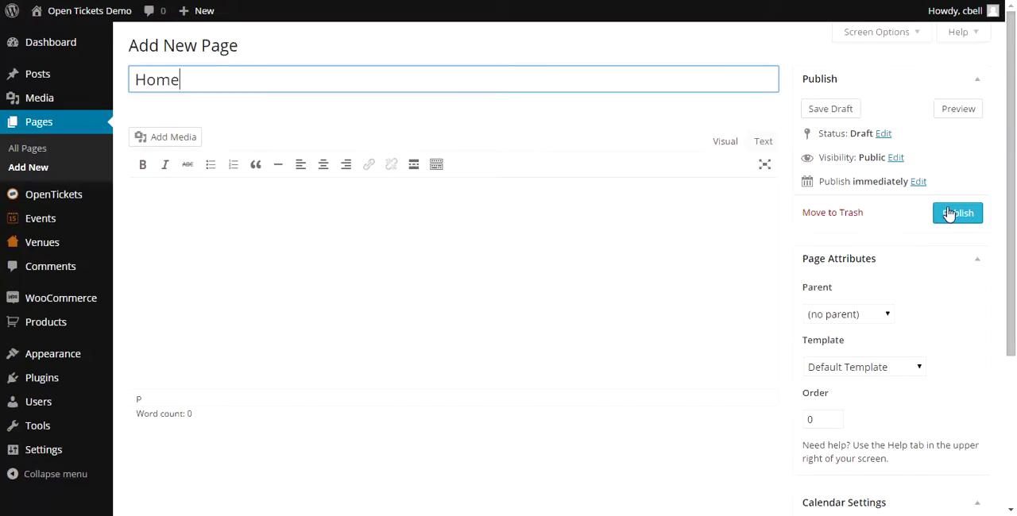
pyautogui.click(956, 212)
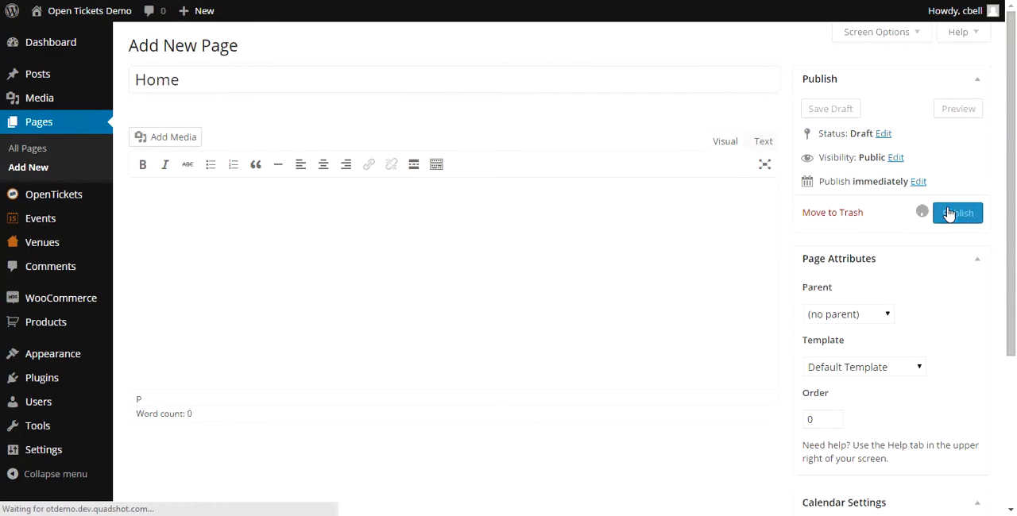
pyautogui.click(956, 213)
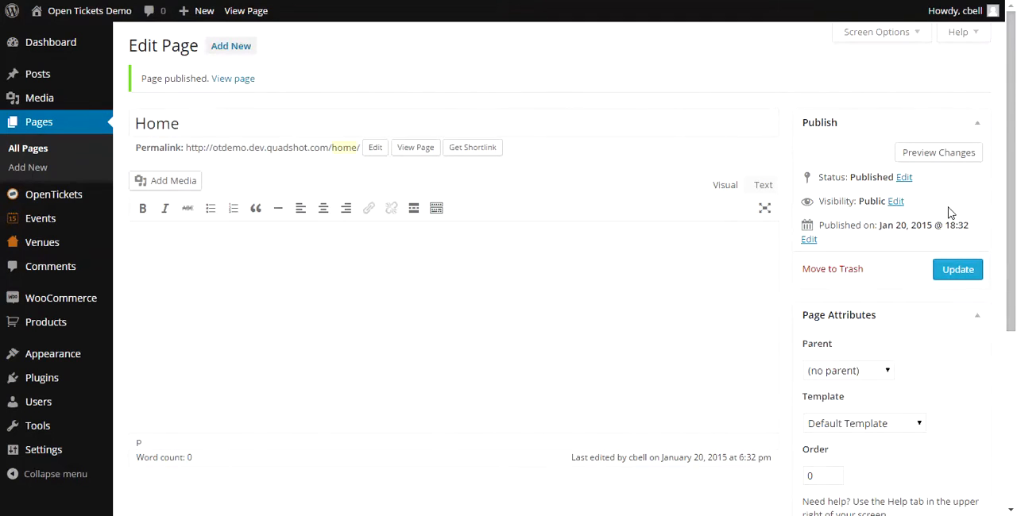
pyautogui.moveTo(484, 143)
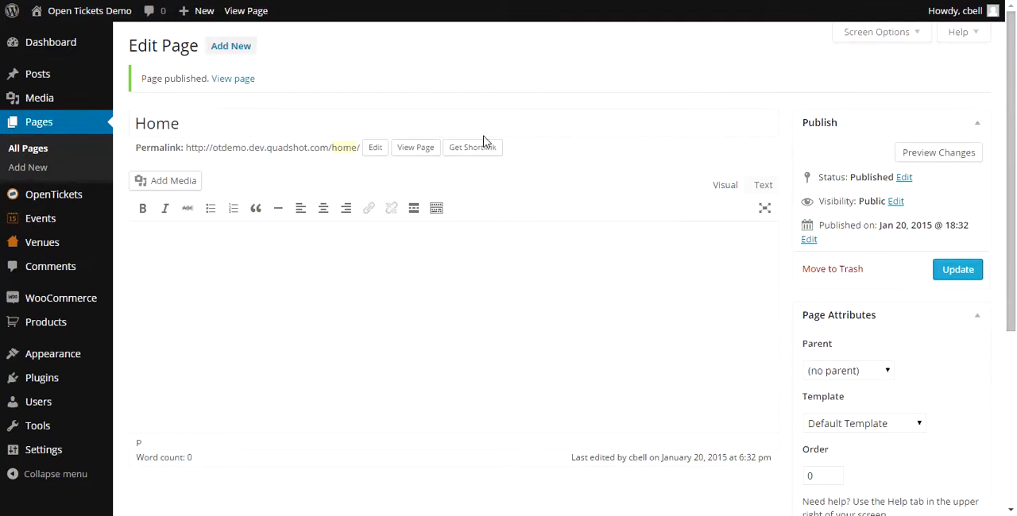
pyautogui.moveTo(47, 352)
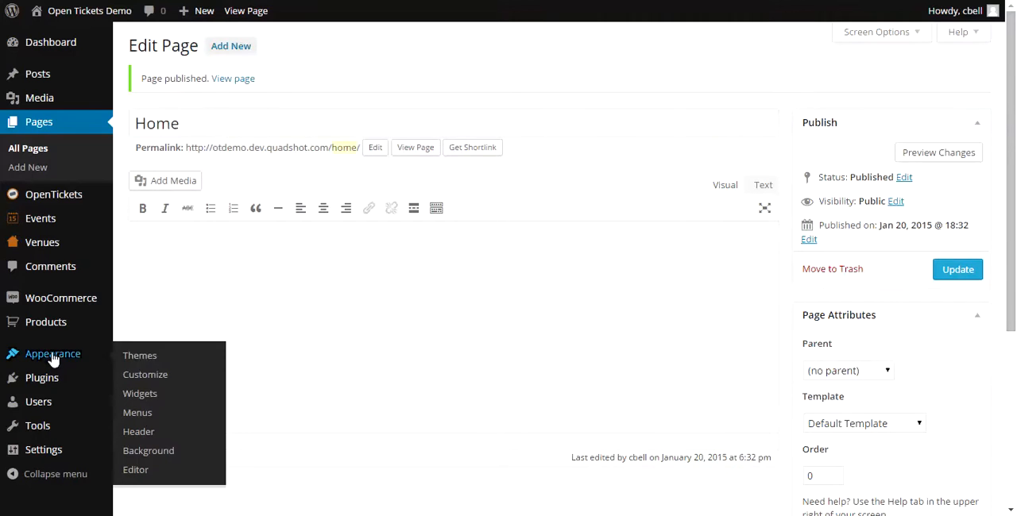
# - Create a navigation menu named 'Main Menu' in Appearance > Menus
pyautogui.click(136, 413)
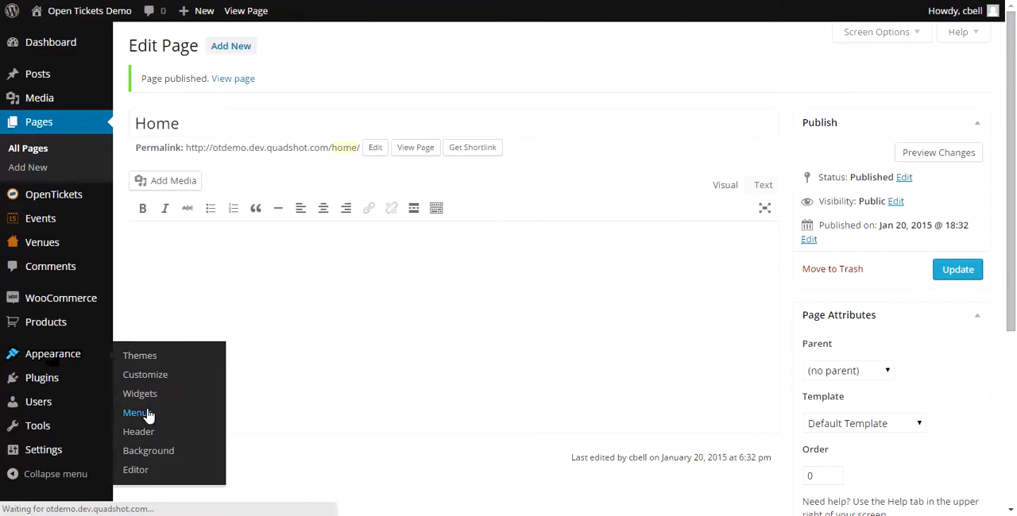
pyautogui.click(133, 413)
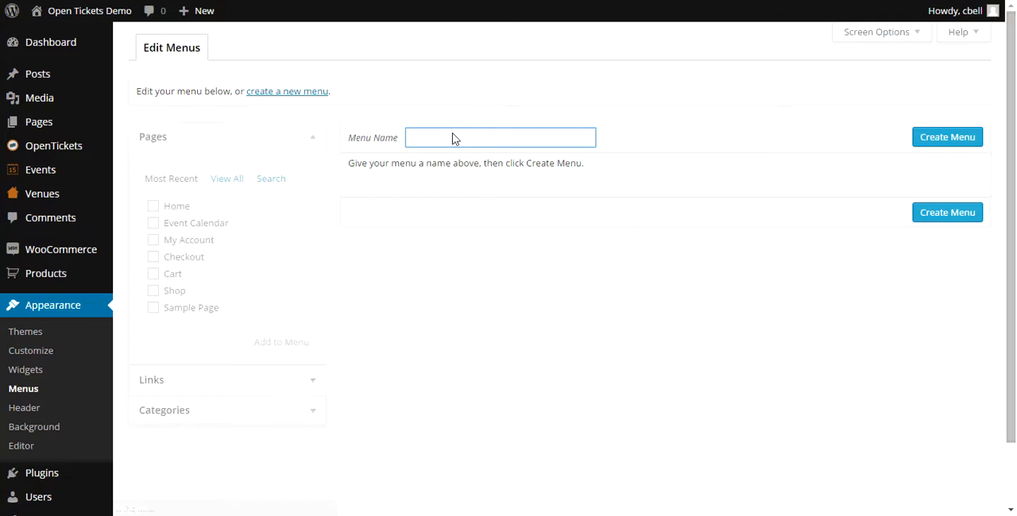
pyautogui.write('Main')
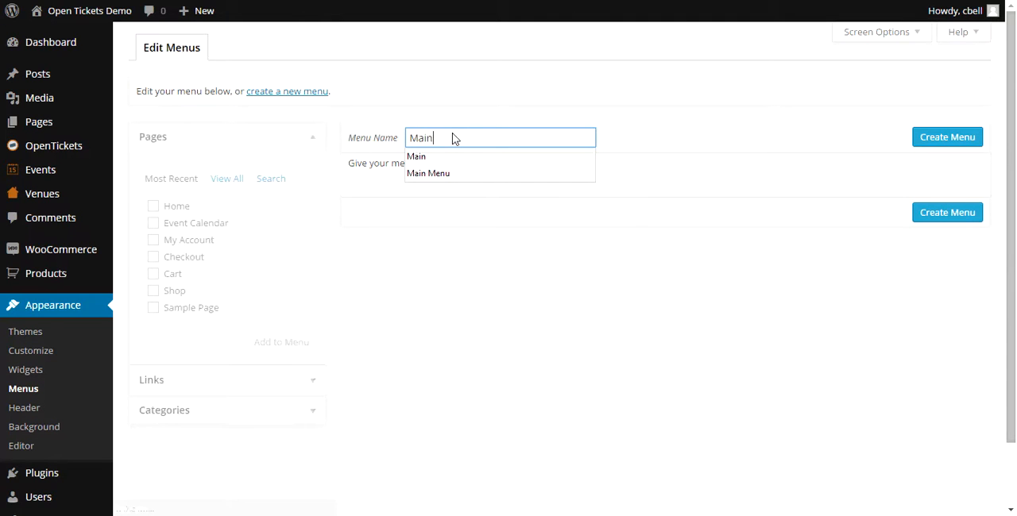
pyautogui.write('Menu')
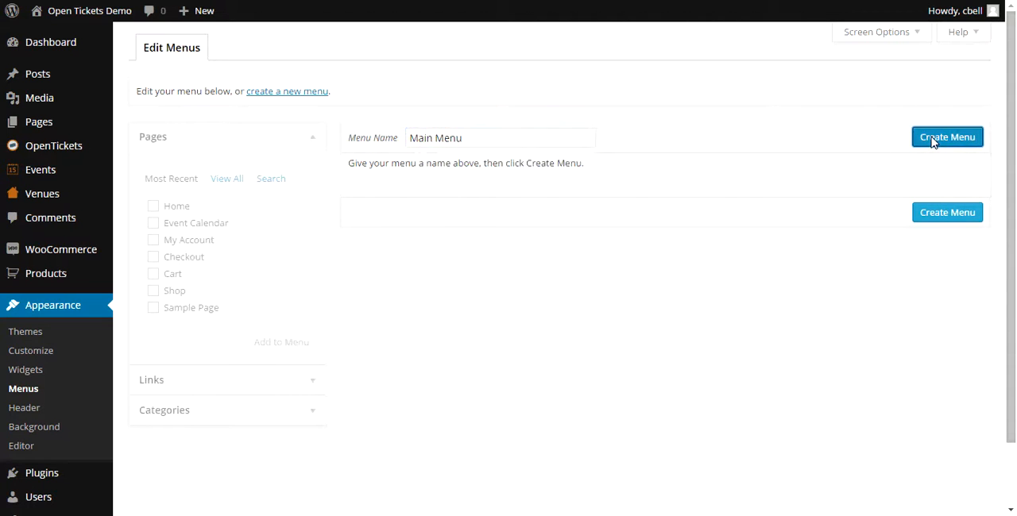
pyautogui.click(947, 137)
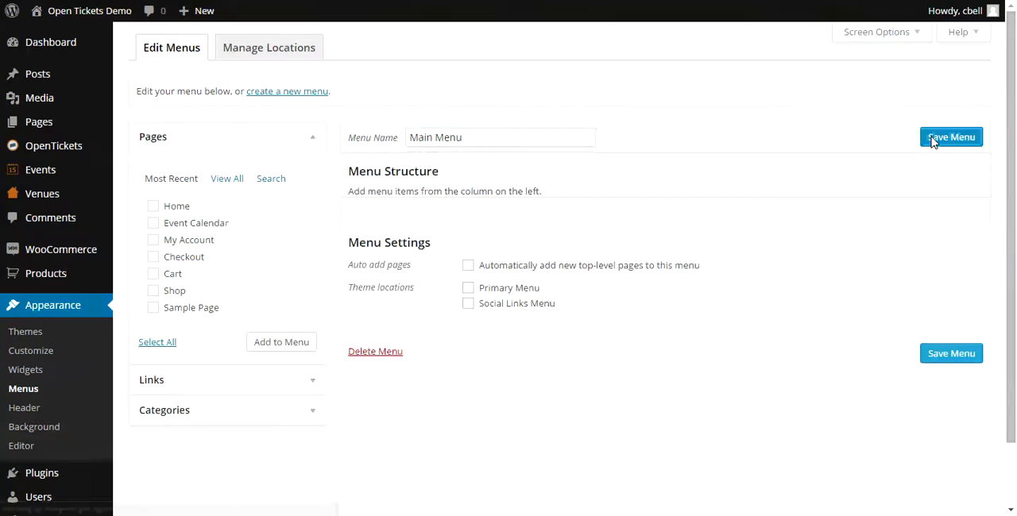
pyautogui.moveTo(255, 213)
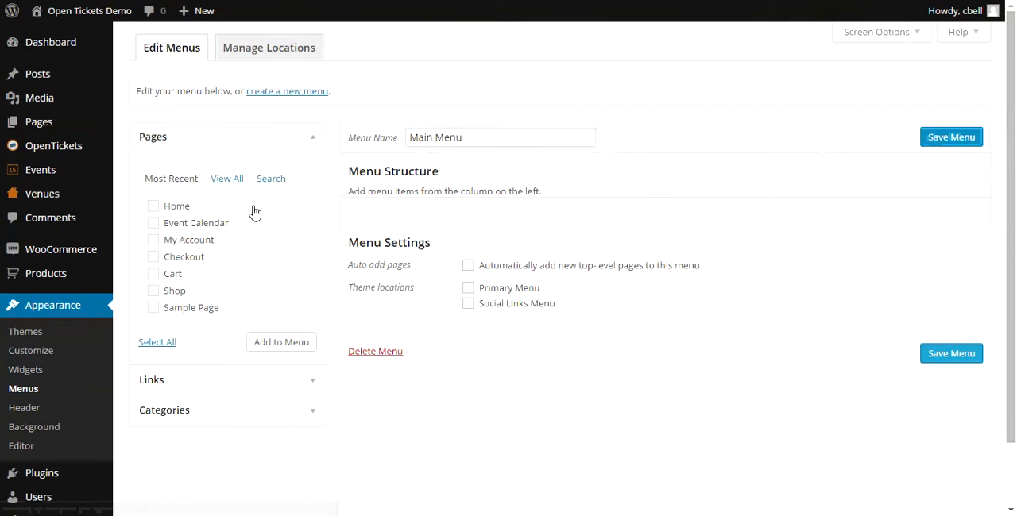
pyautogui.moveTo(169, 265)
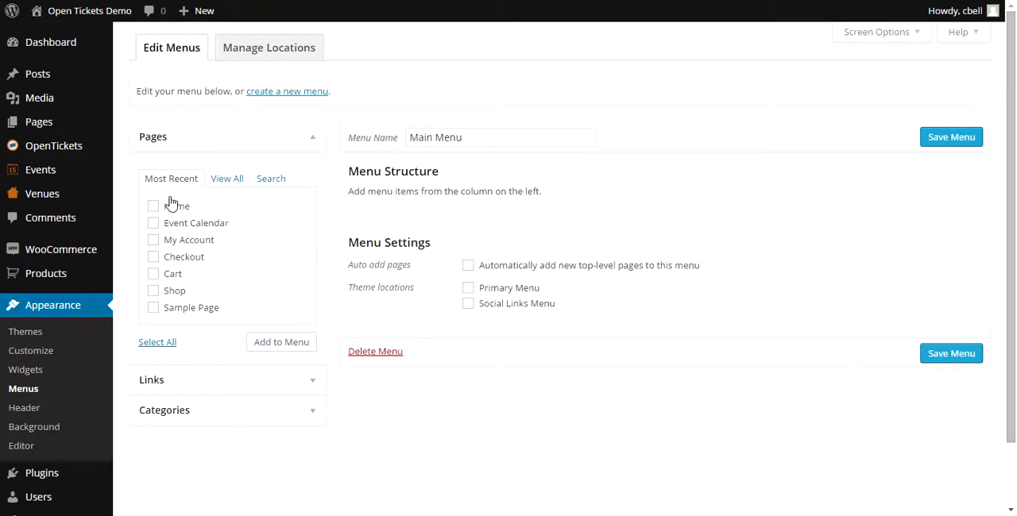
# - Add the Event Calendar and My Account pages to Main Menu and tick Primary Menu
pyautogui.click(153, 222)
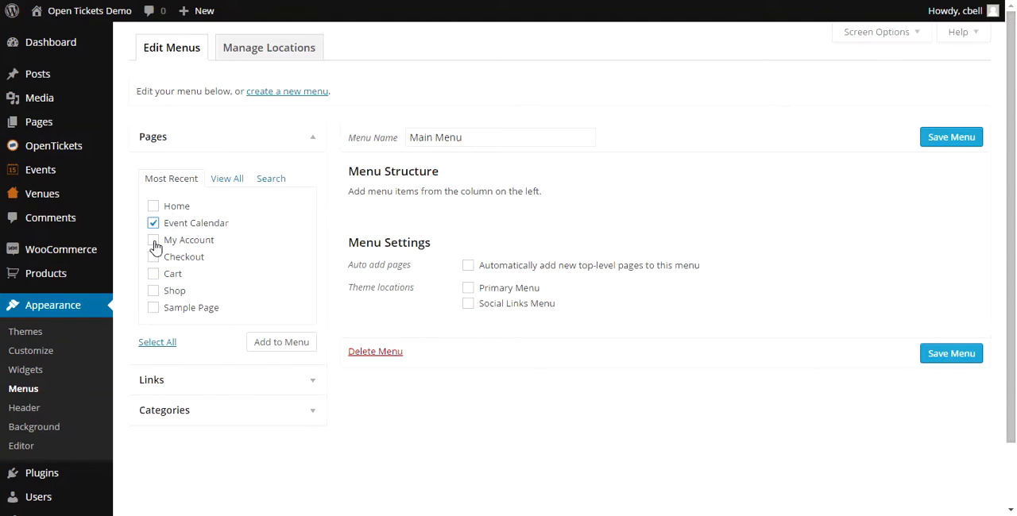
pyautogui.click(152, 240)
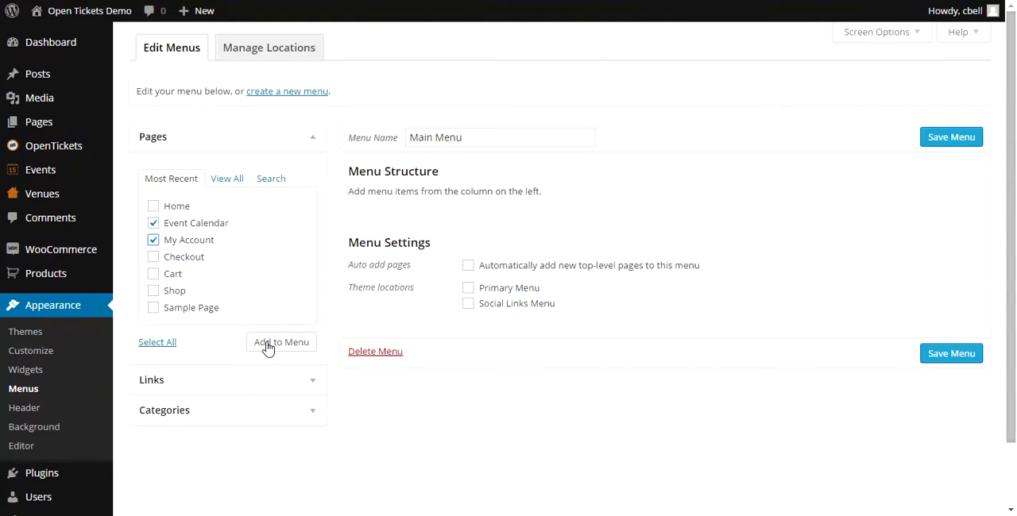
pyautogui.click(281, 341)
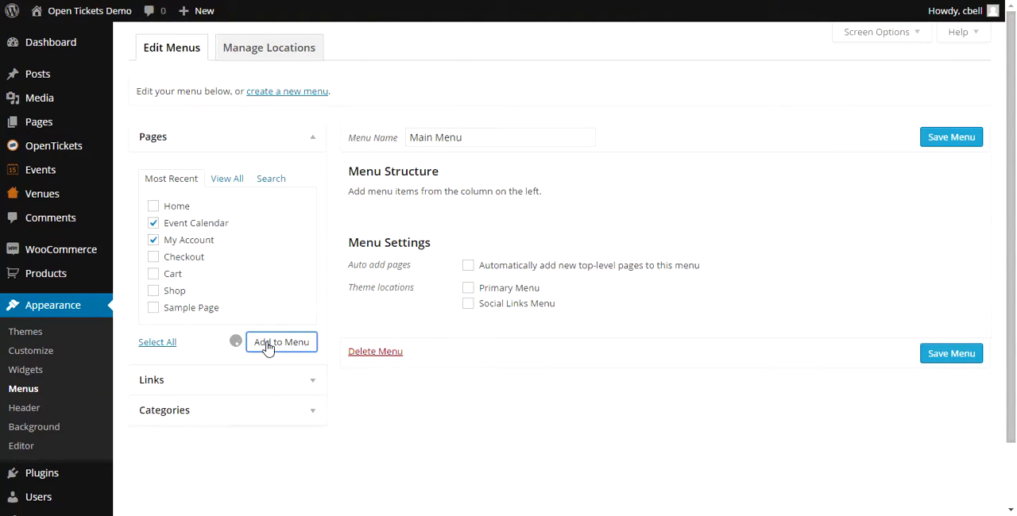
pyautogui.click(281, 342)
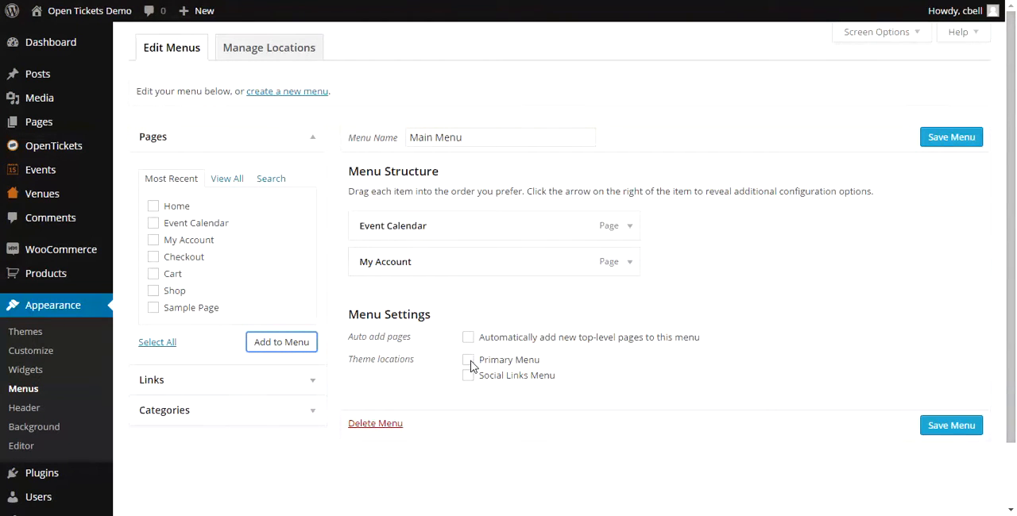
pyautogui.click(467, 360)
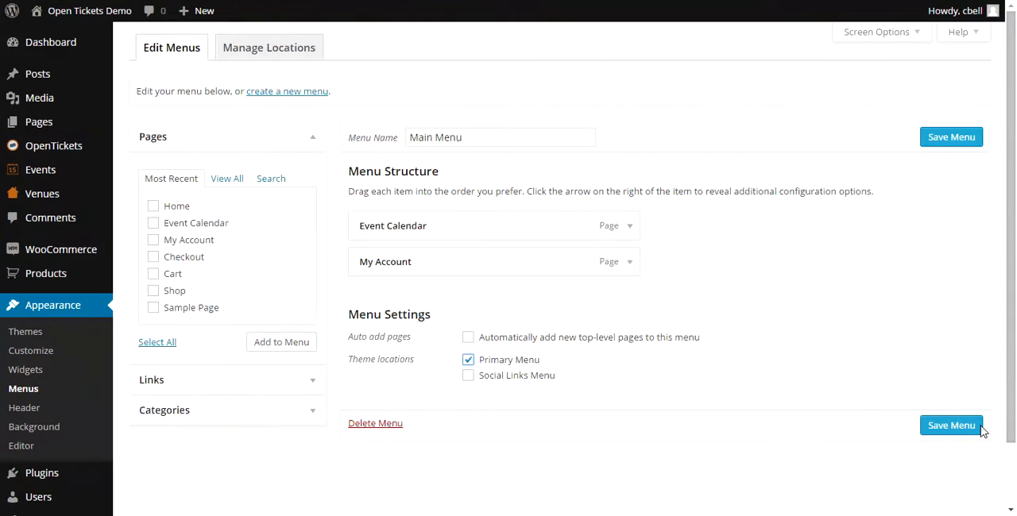
# - Save Main Menu so its two pages are stored as the primary menu
pyautogui.click(950, 426)
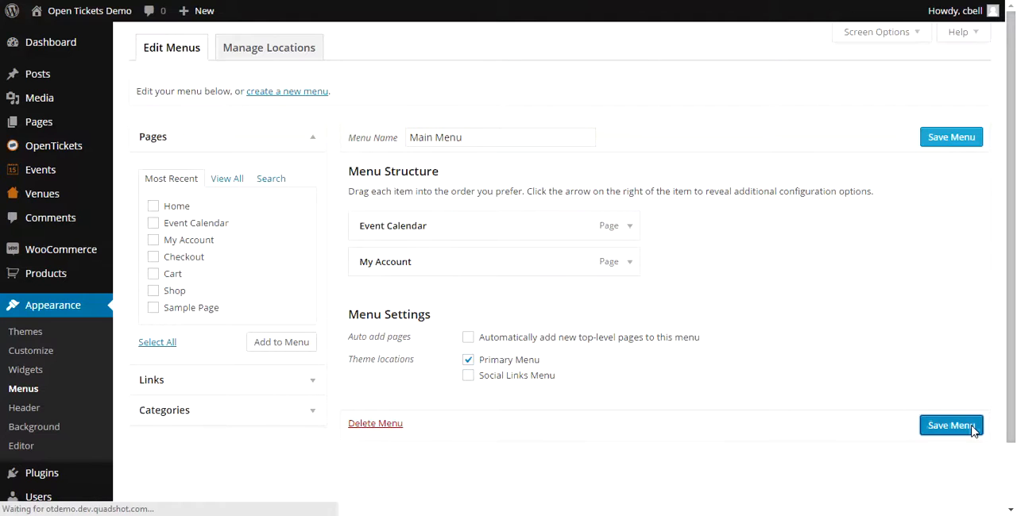
pyautogui.click(950, 426)
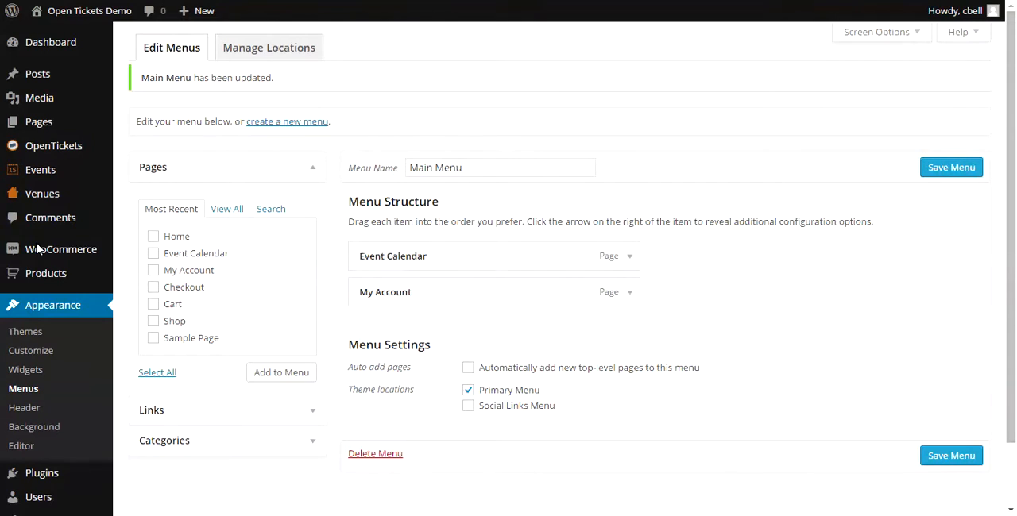
pyautogui.moveTo(35, 254)
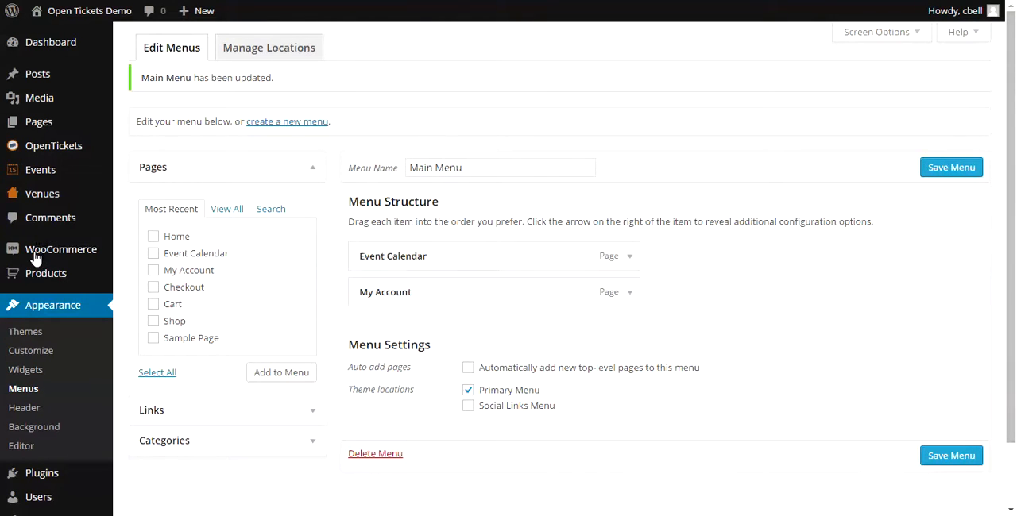
# - In Reading Settings, set the static front page to Home and save the changes
pyautogui.scroll(-3)
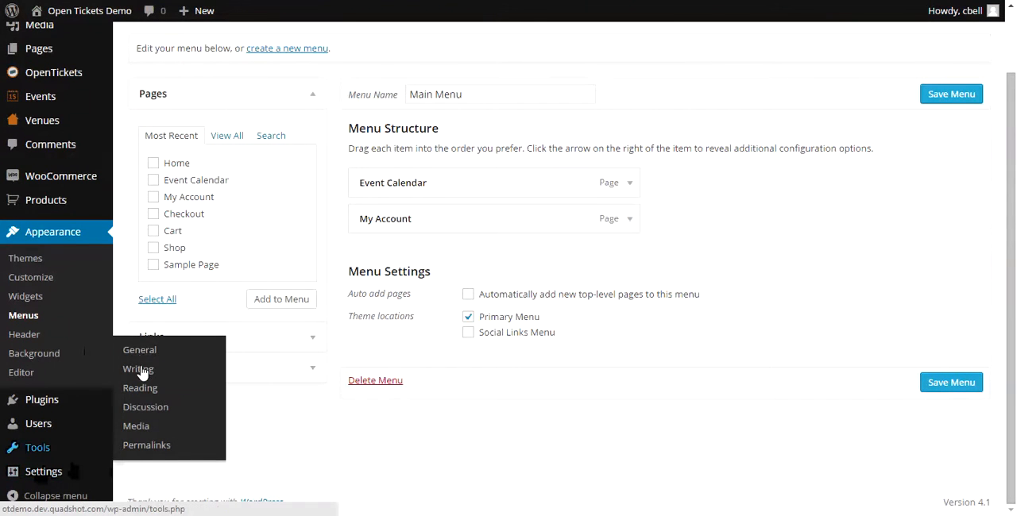
pyautogui.moveTo(140, 387)
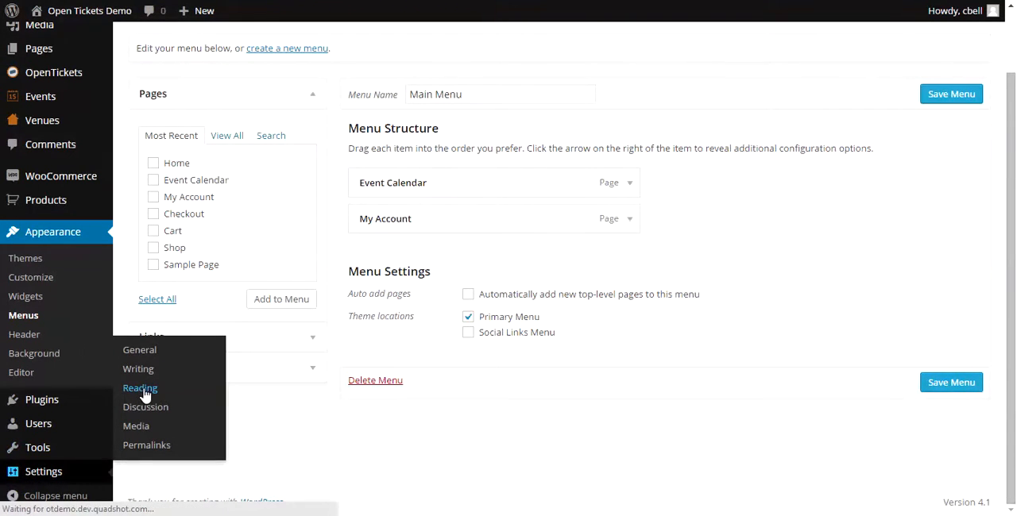
pyautogui.click(140, 387)
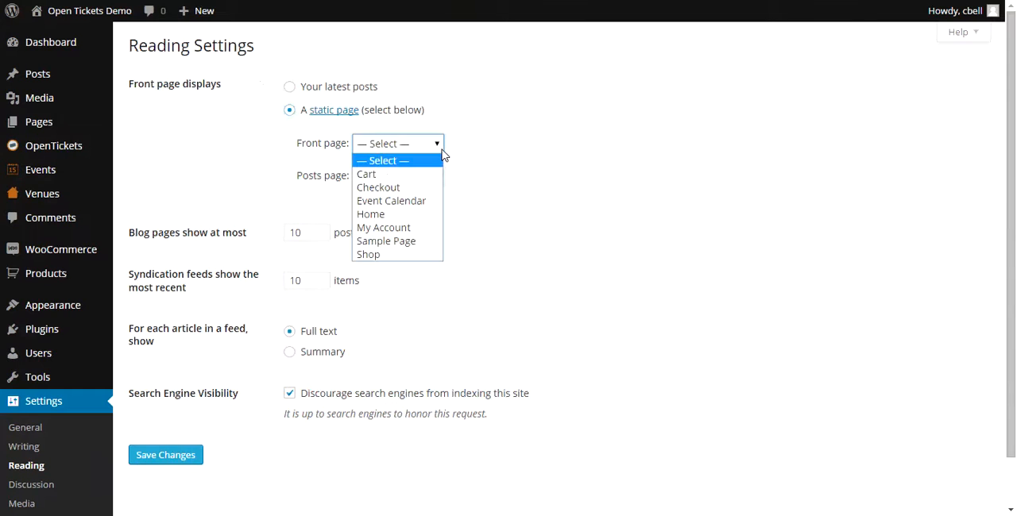
pyautogui.moveTo(390, 200)
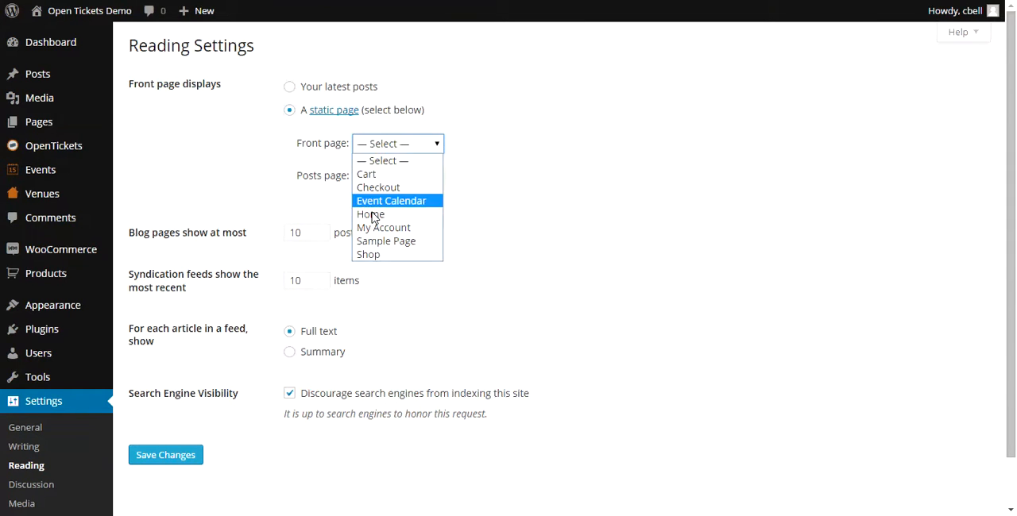
pyautogui.click(370, 214)
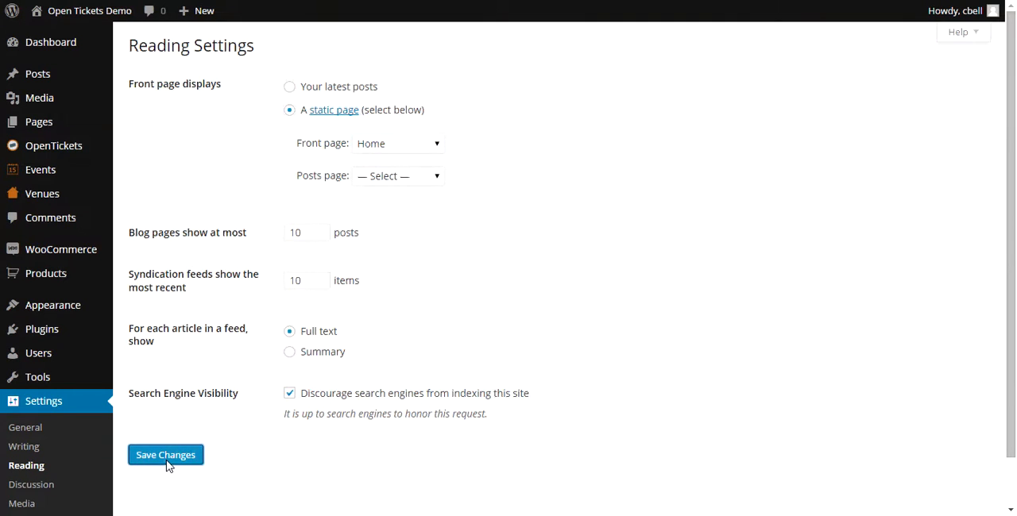
pyautogui.click(165, 455)
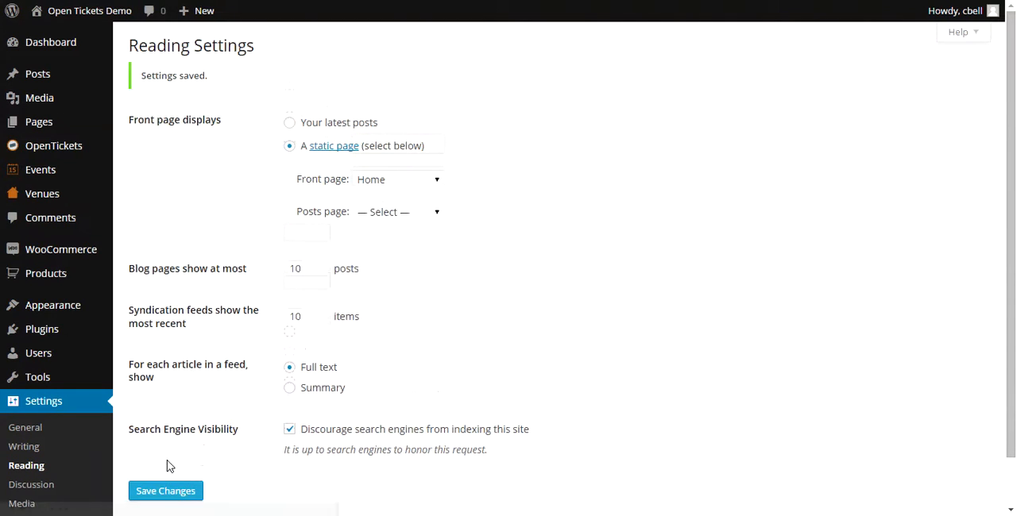
pyautogui.moveTo(155, 308)
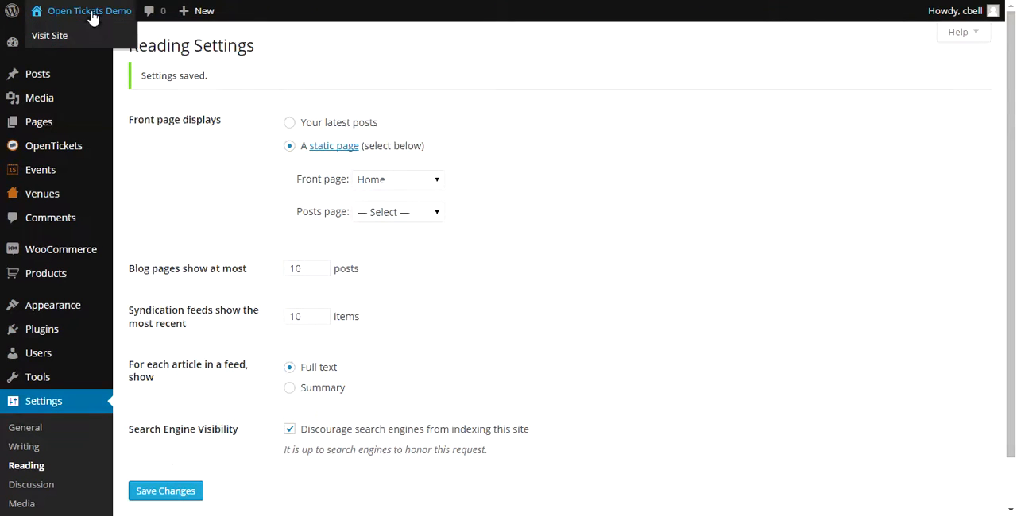
# - Visit the live site to see the Home page with its new menu links
pyautogui.click(49, 35)
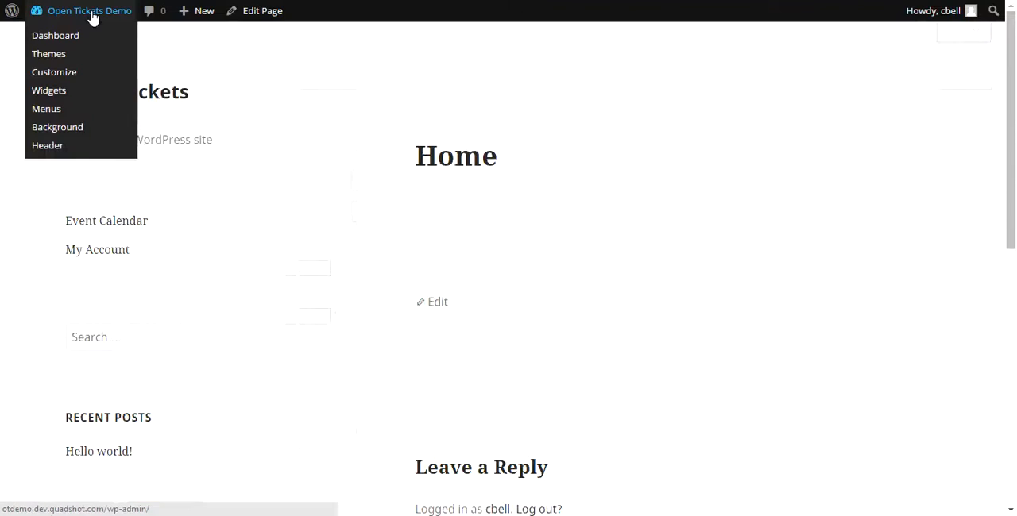
pyautogui.moveTo(296, 156)
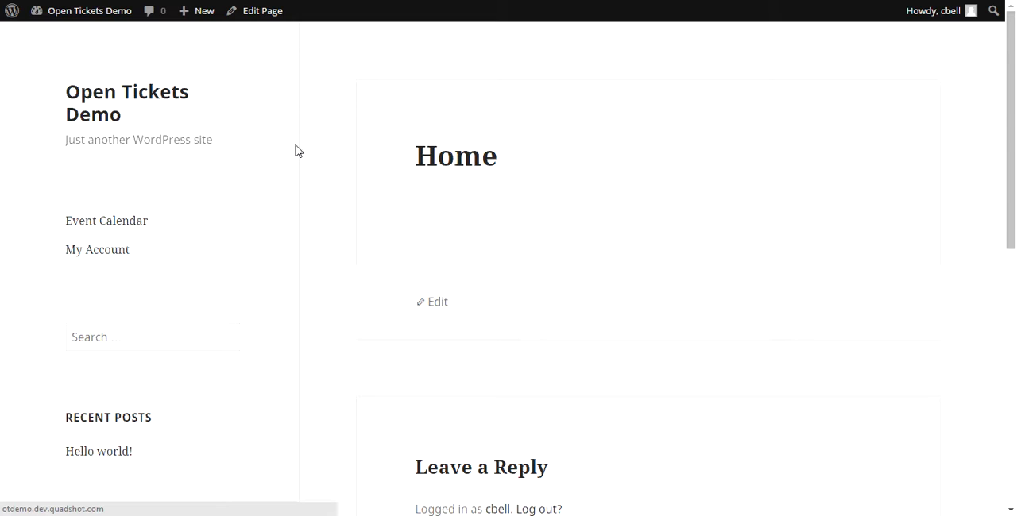
pyautogui.moveTo(102, 254)
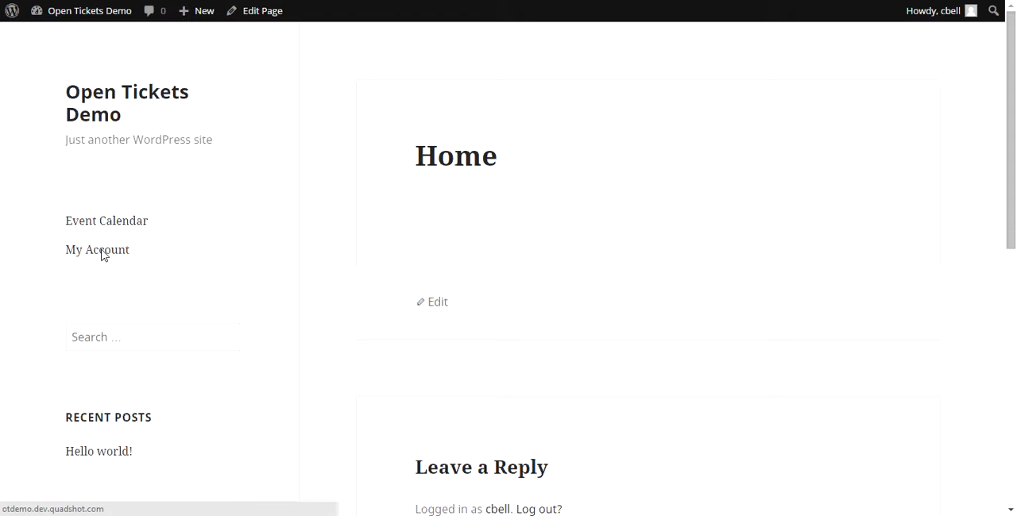
pyautogui.moveTo(105, 226)
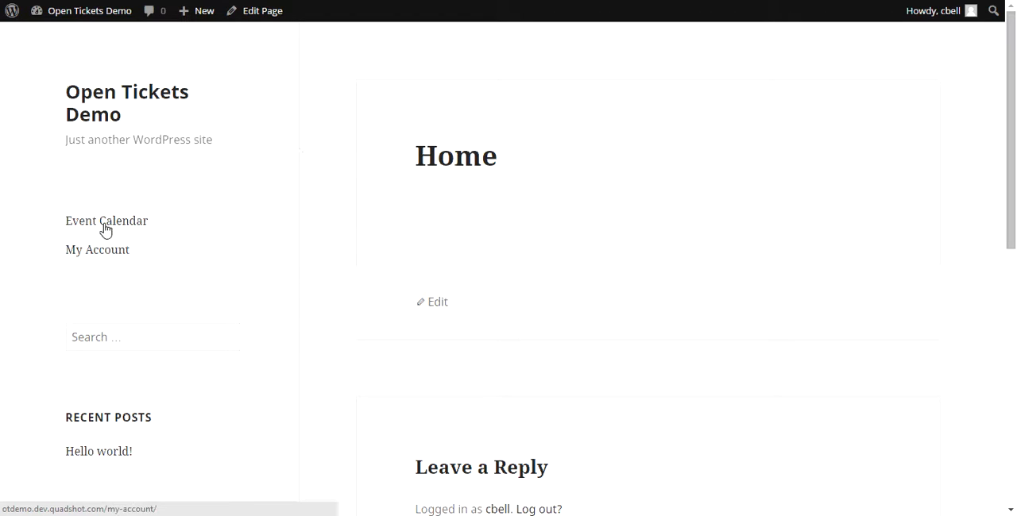
pyautogui.click(106, 221)
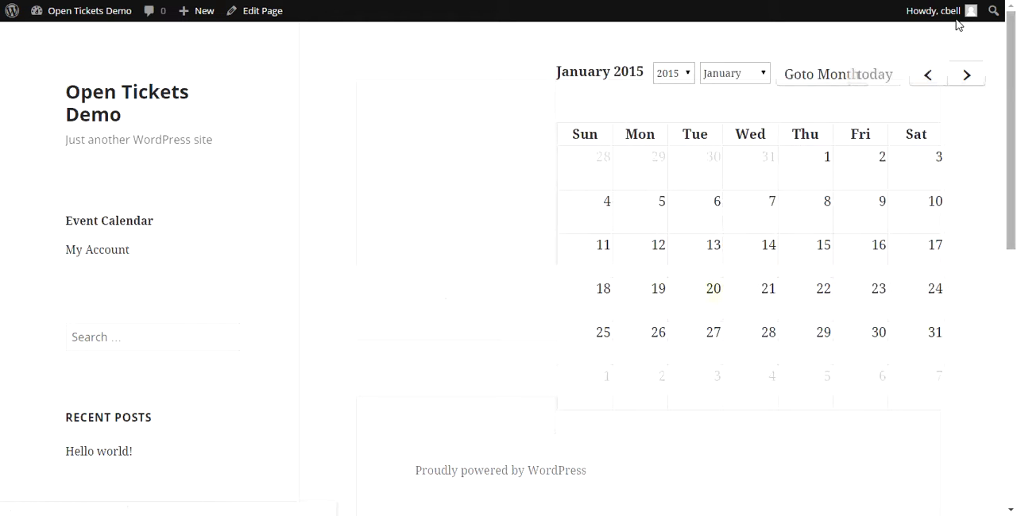
pyautogui.click(934, 9)
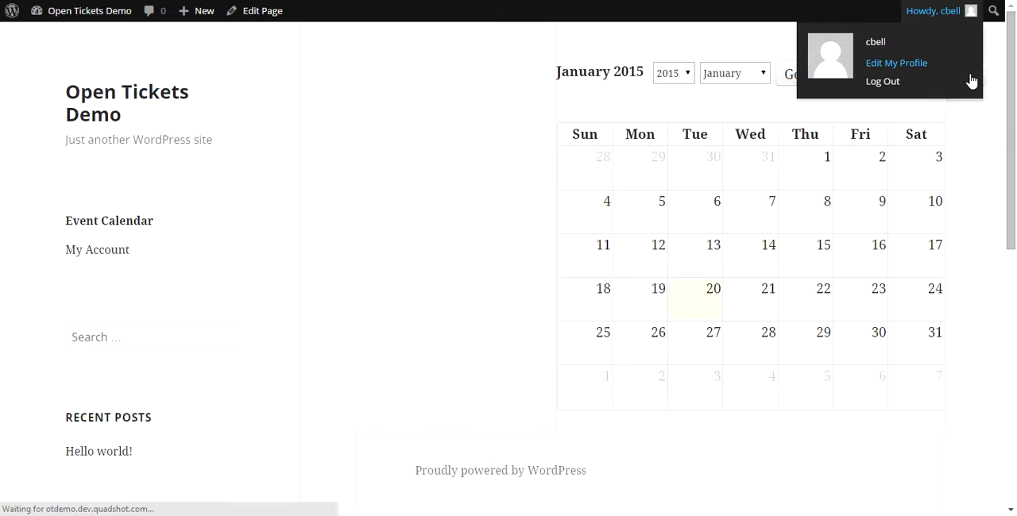
pyautogui.click(896, 64)
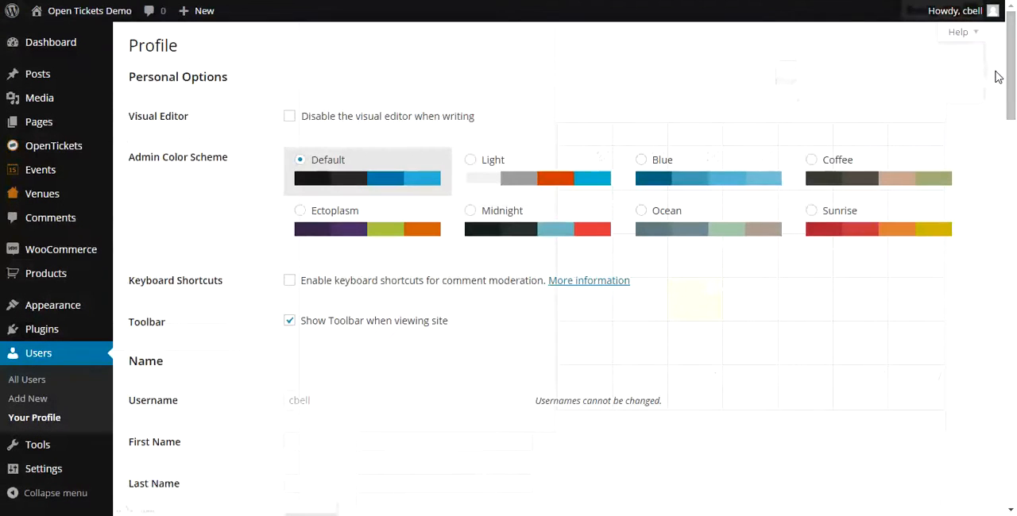
pyautogui.click(89, 9)
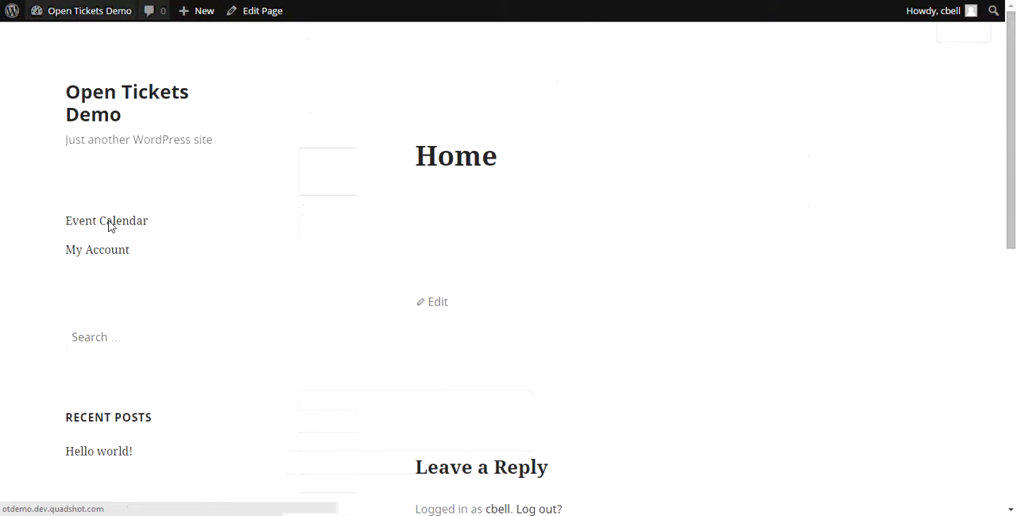
# - Open the Event Calendar and page forward to December 2015 with the Benefit Concert on the 9th
pyautogui.click(106, 221)
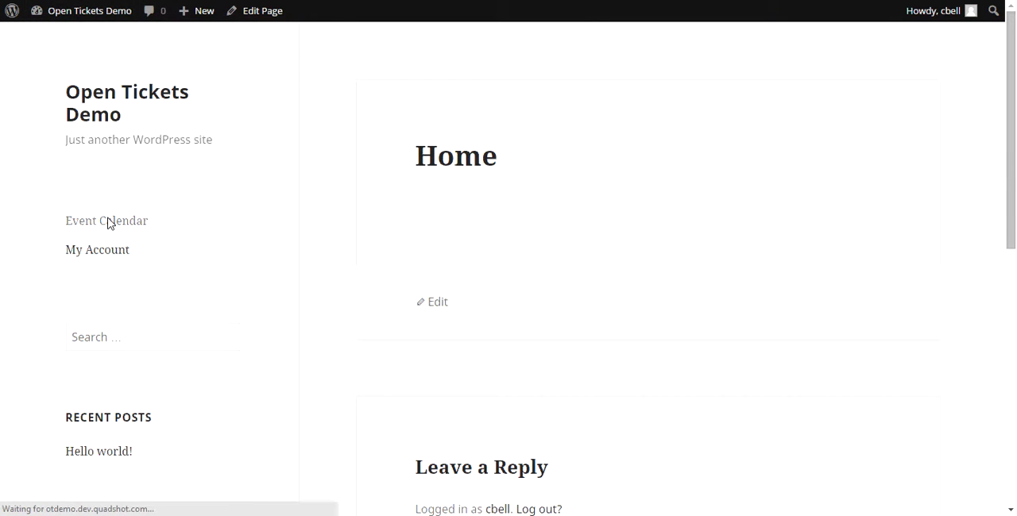
pyautogui.click(105, 221)
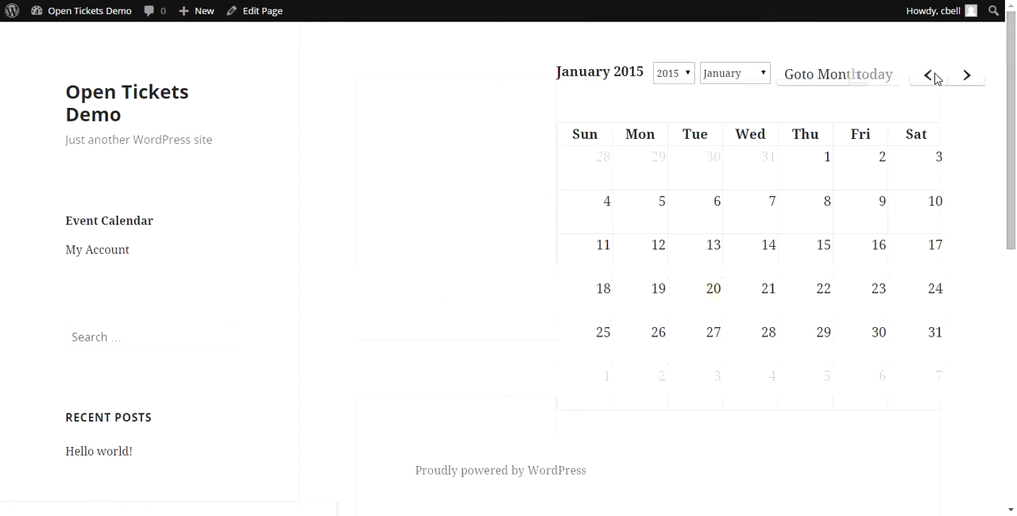
pyautogui.moveTo(966, 75)
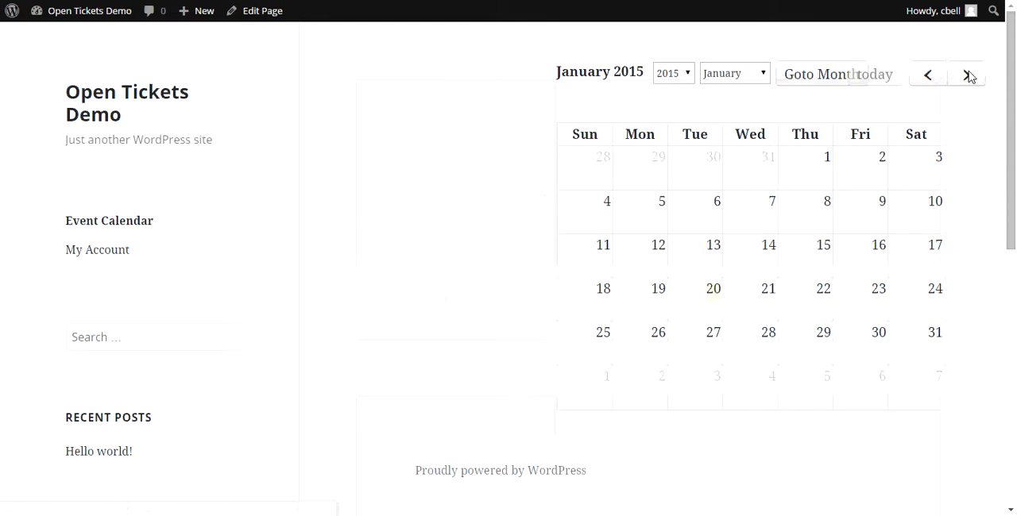
pyautogui.click(966, 73)
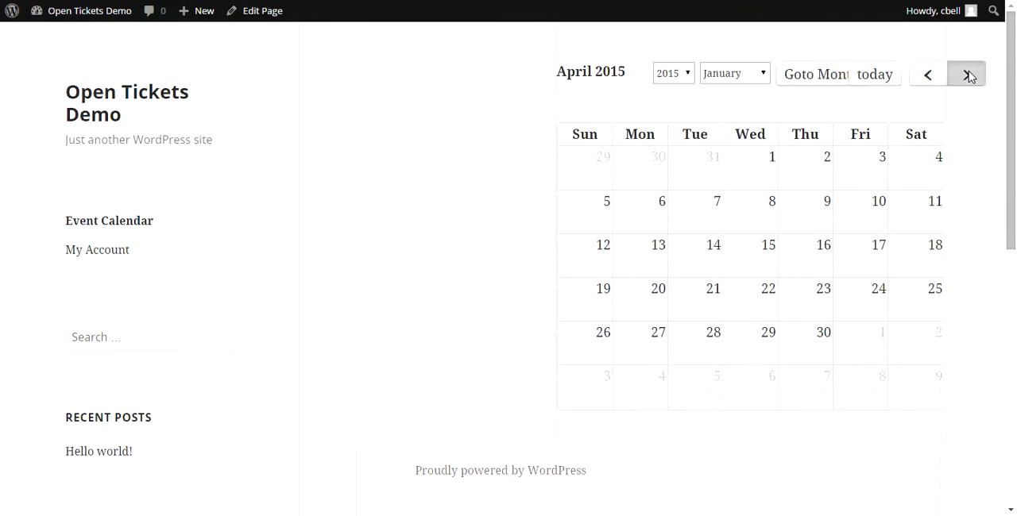
pyautogui.click(966, 73)
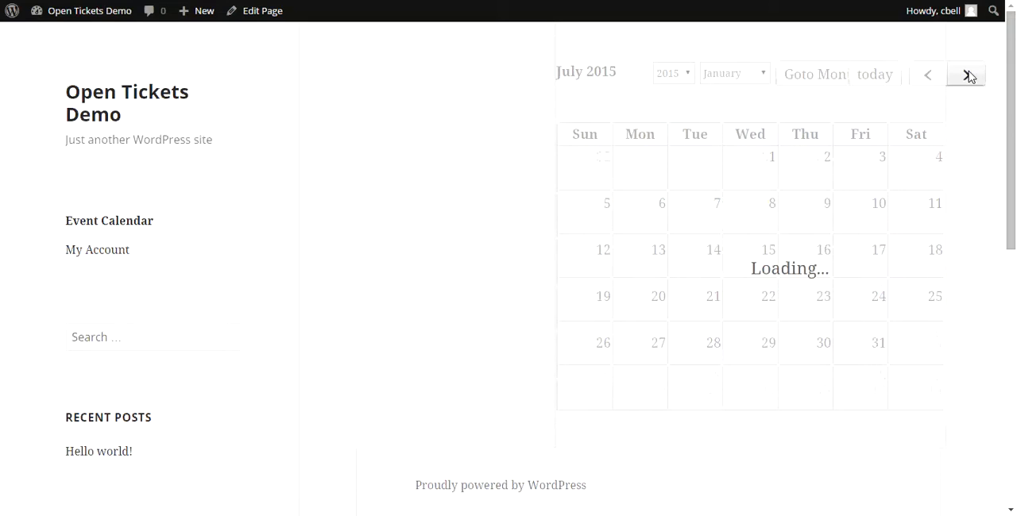
pyautogui.click(966, 73)
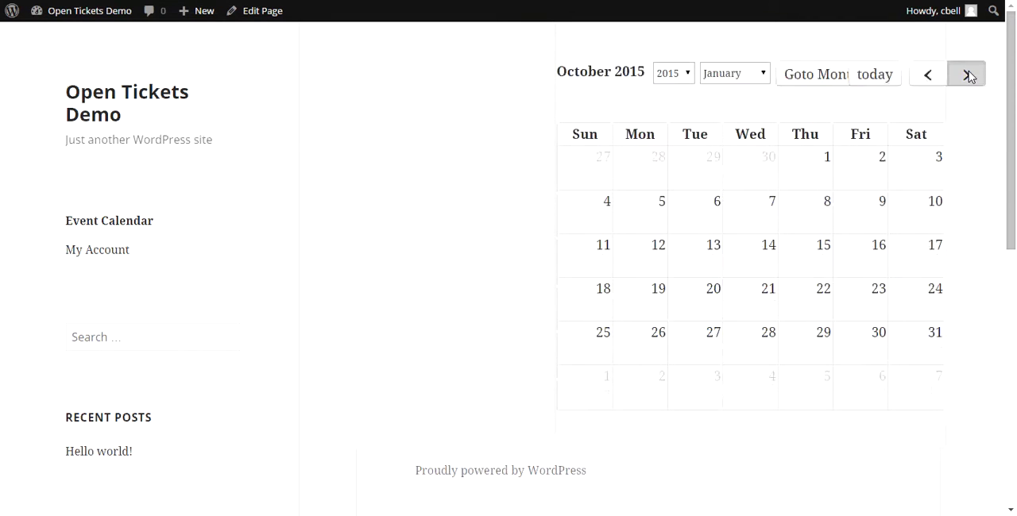
pyautogui.click(966, 73)
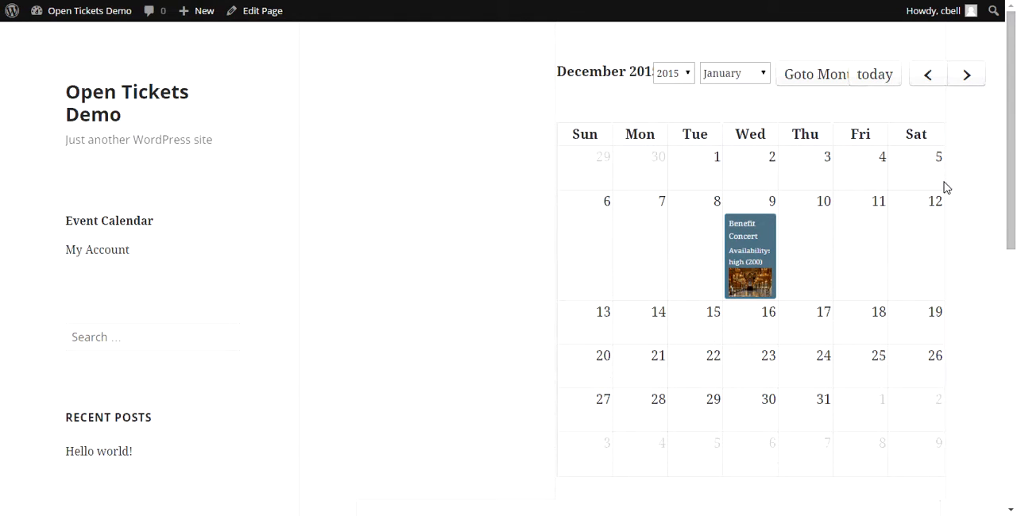
pyautogui.moveTo(754, 241)
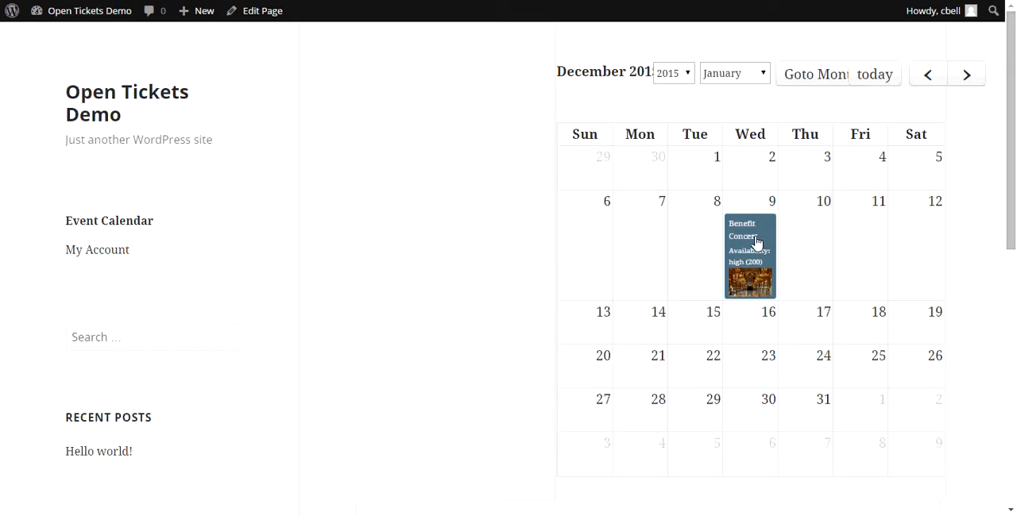